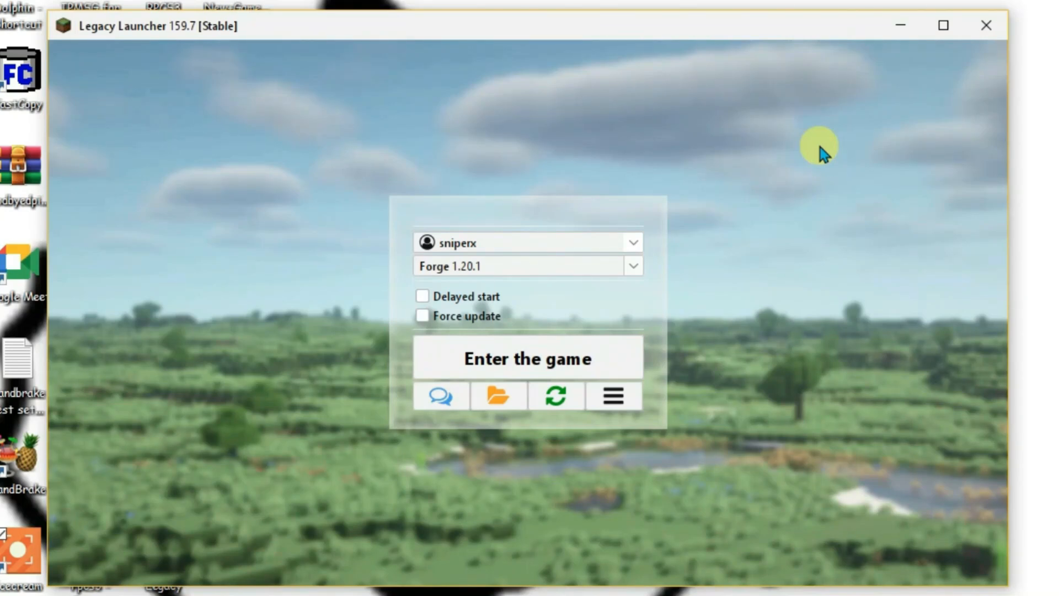
mouse_move(871, 61)
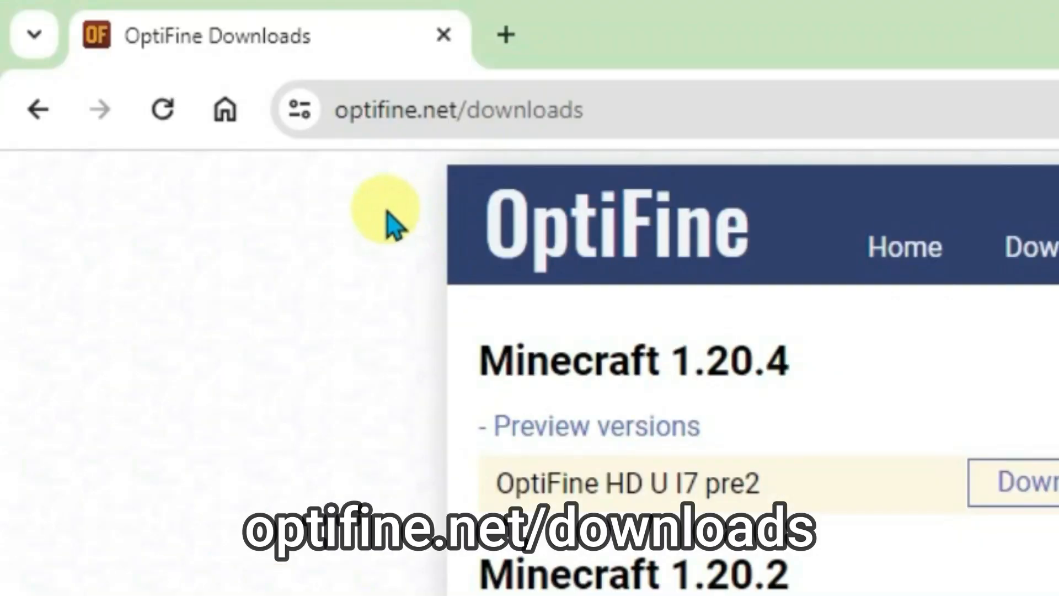
mouse_move(331, 223)
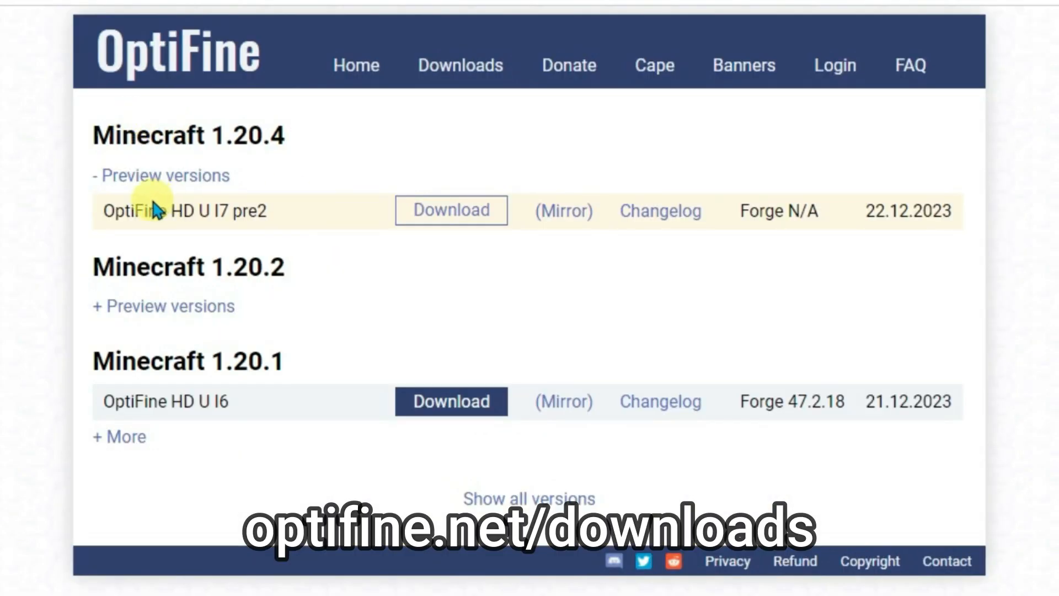
mouse_move(257, 121)
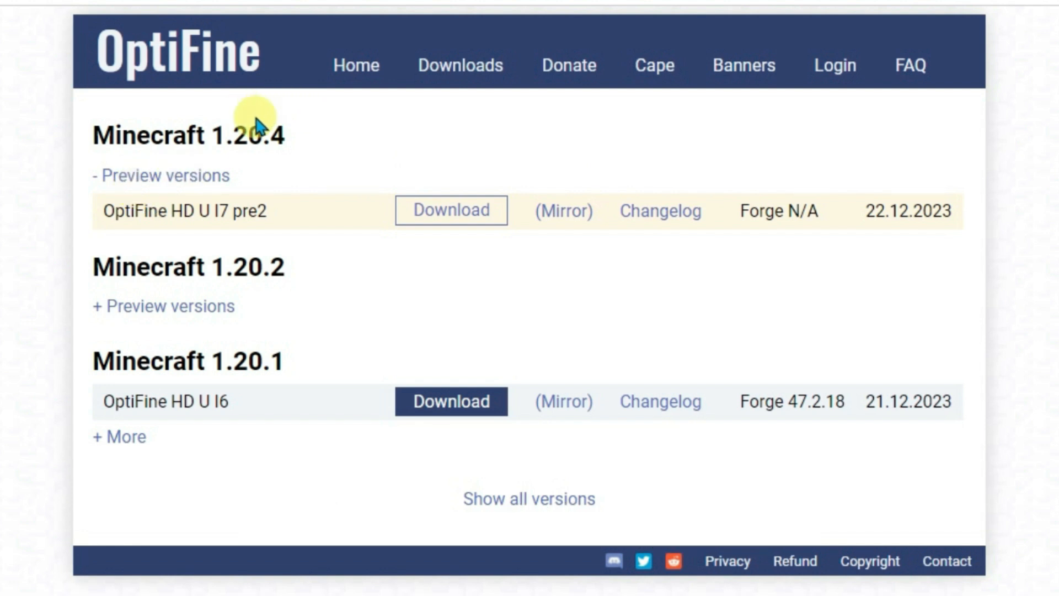
mouse_move(750, 219)
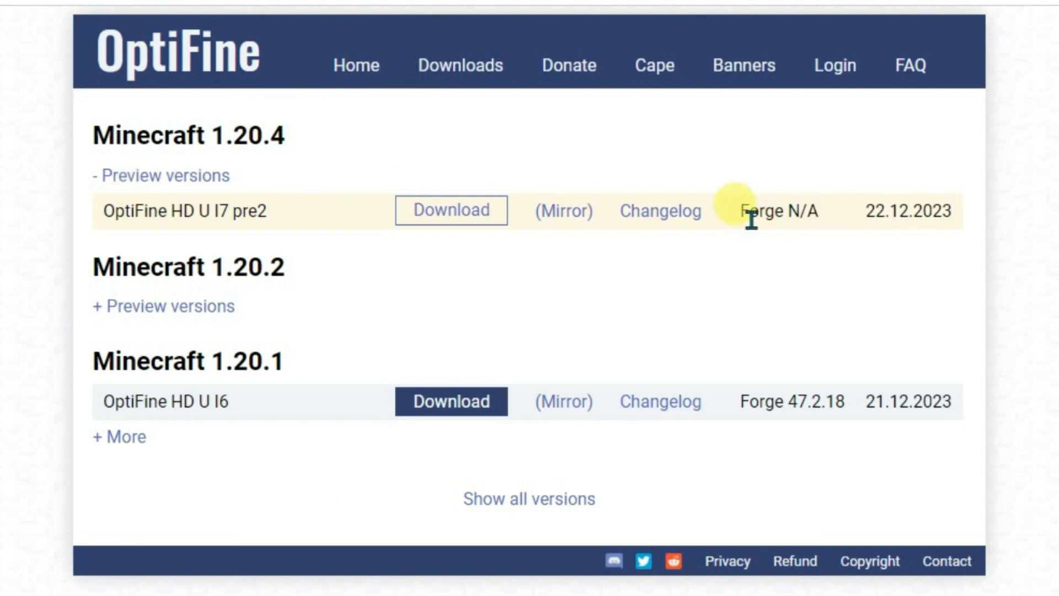
mouse_move(196, 233)
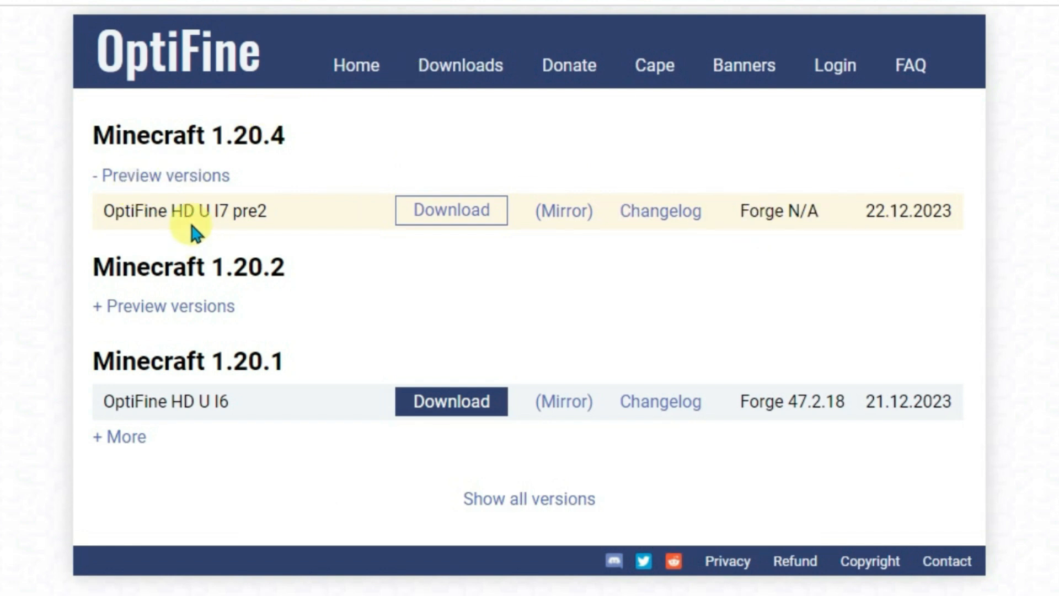
mouse_move(434, 188)
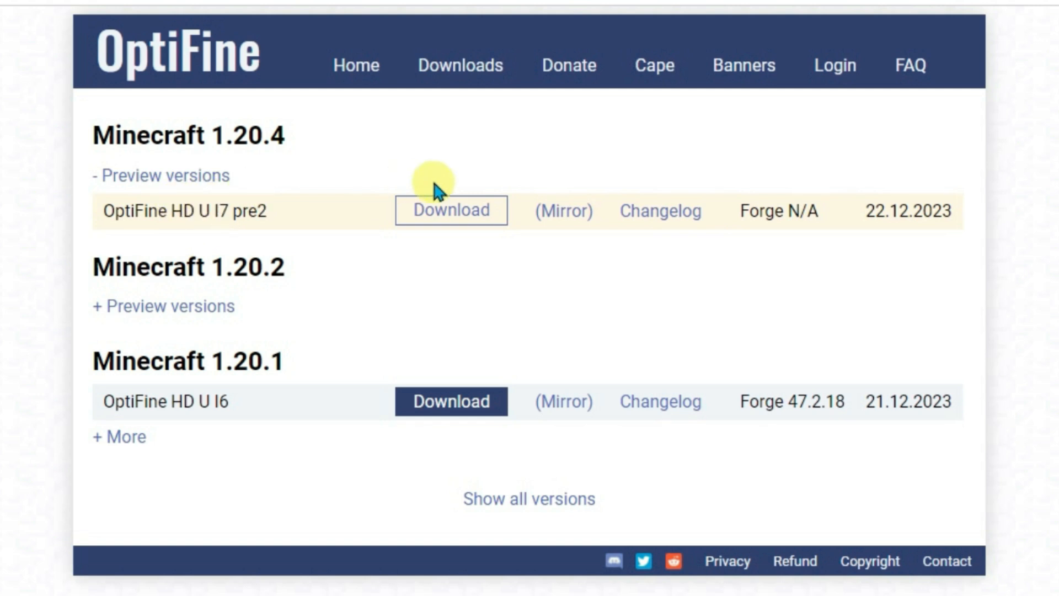
mouse_move(723, 176)
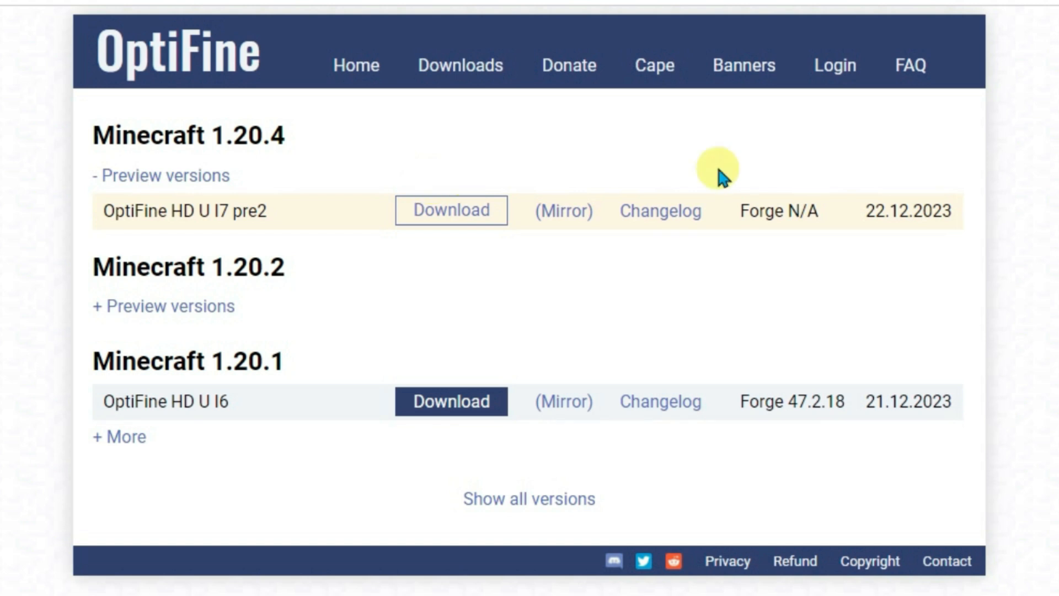
mouse_move(233, 480)
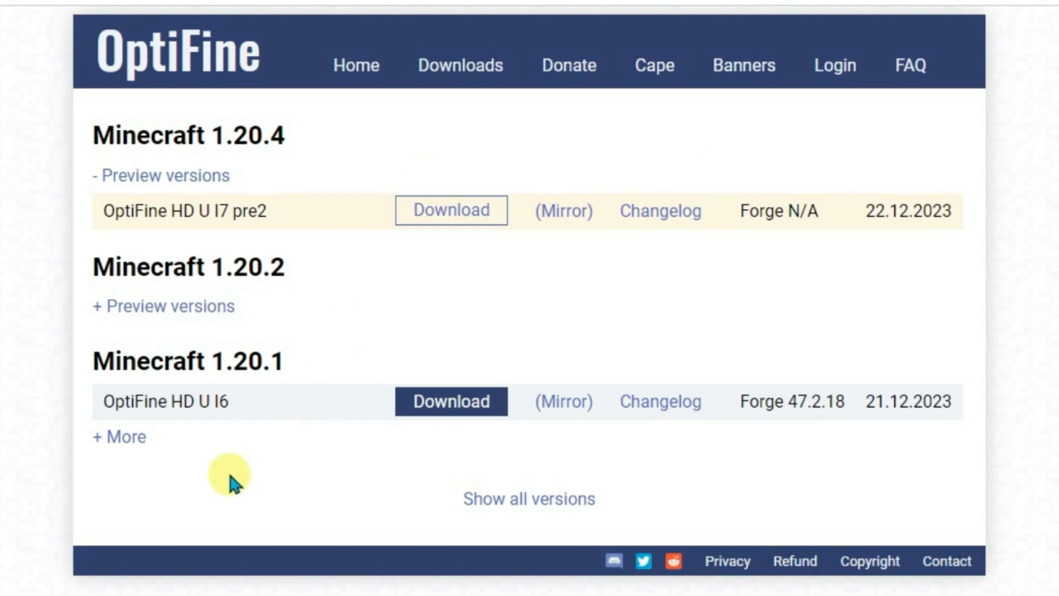
mouse_move(773, 398)
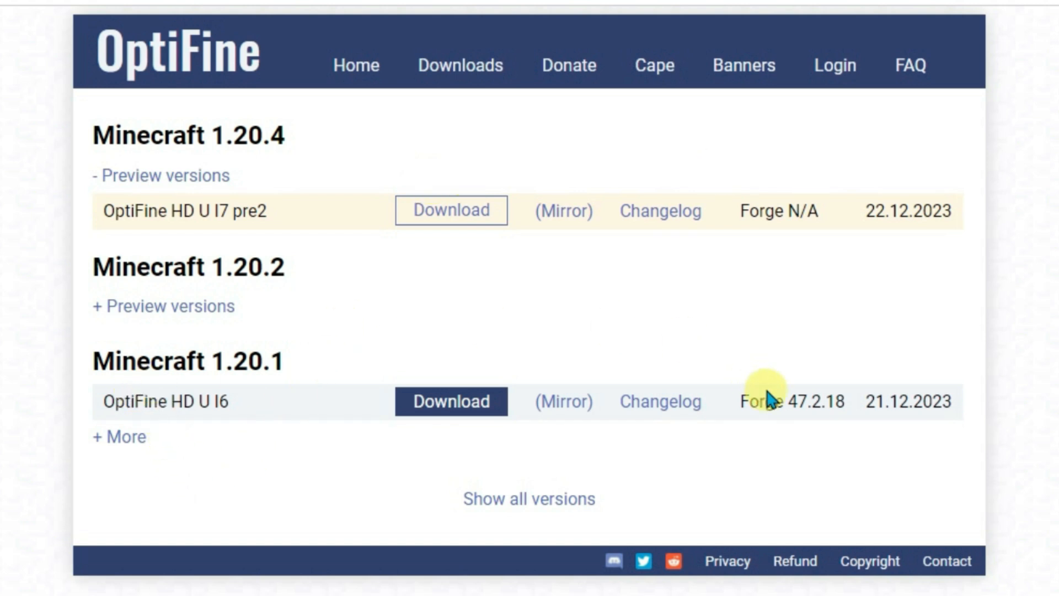
Step: Start downloading OptiFine HD U I6 from the Minecraft 1.20.1 entry on optifine.net
double_click(187, 362)
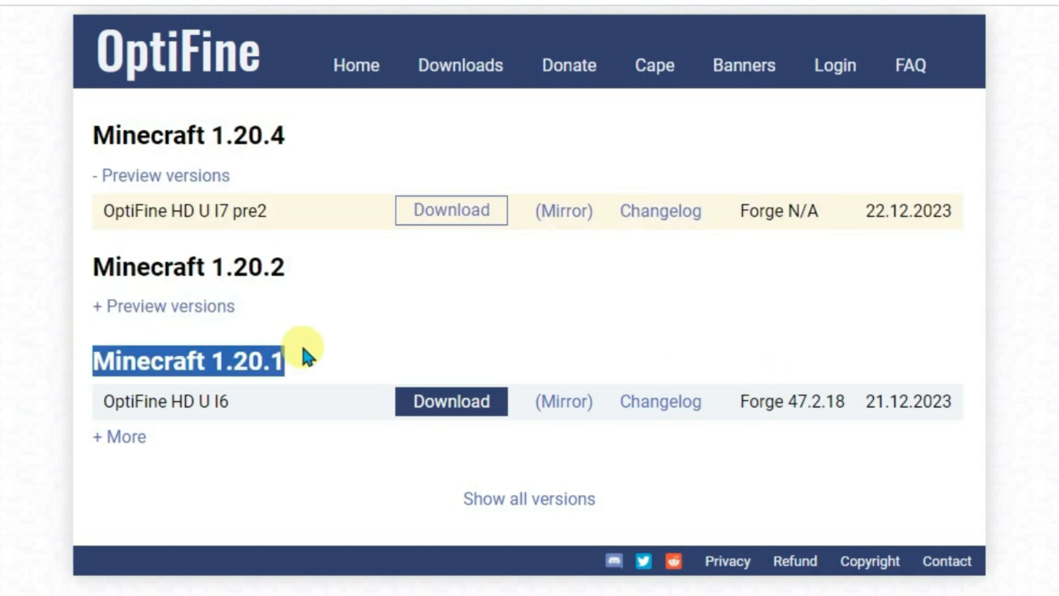
mouse_move(177, 405)
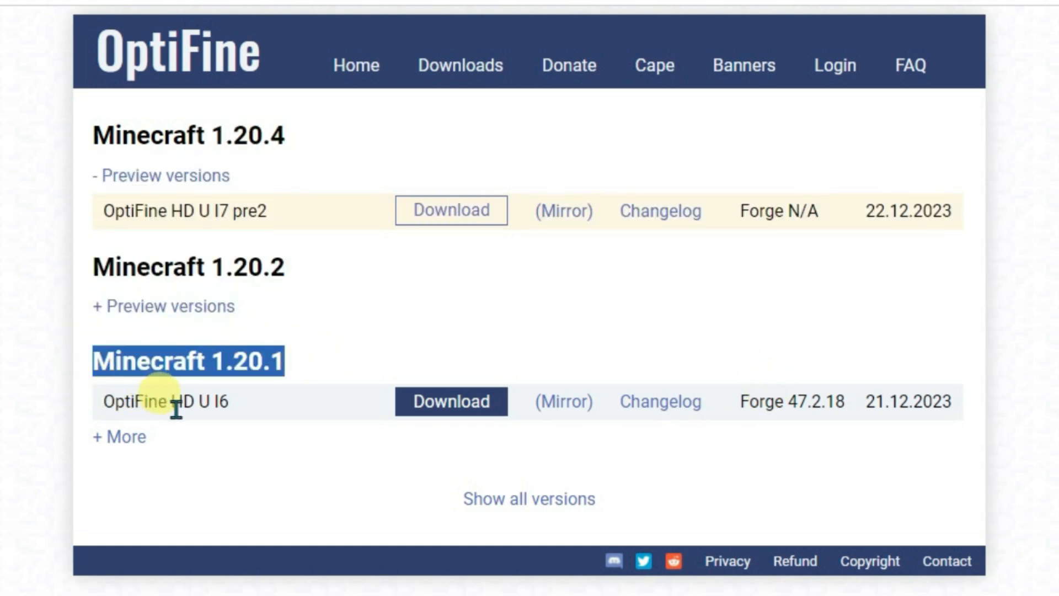
mouse_move(404, 391)
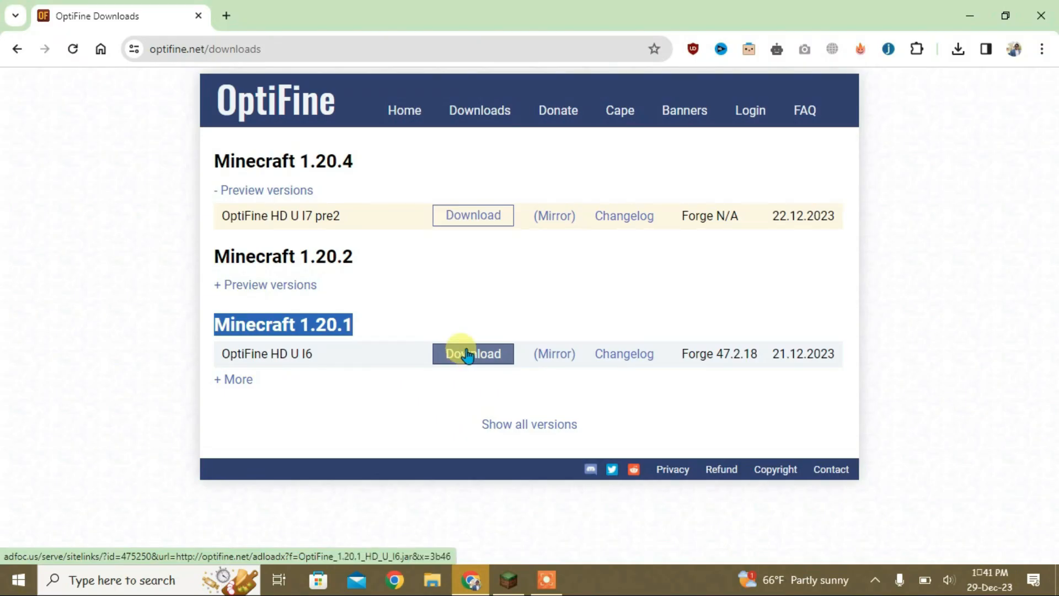
click(958, 48)
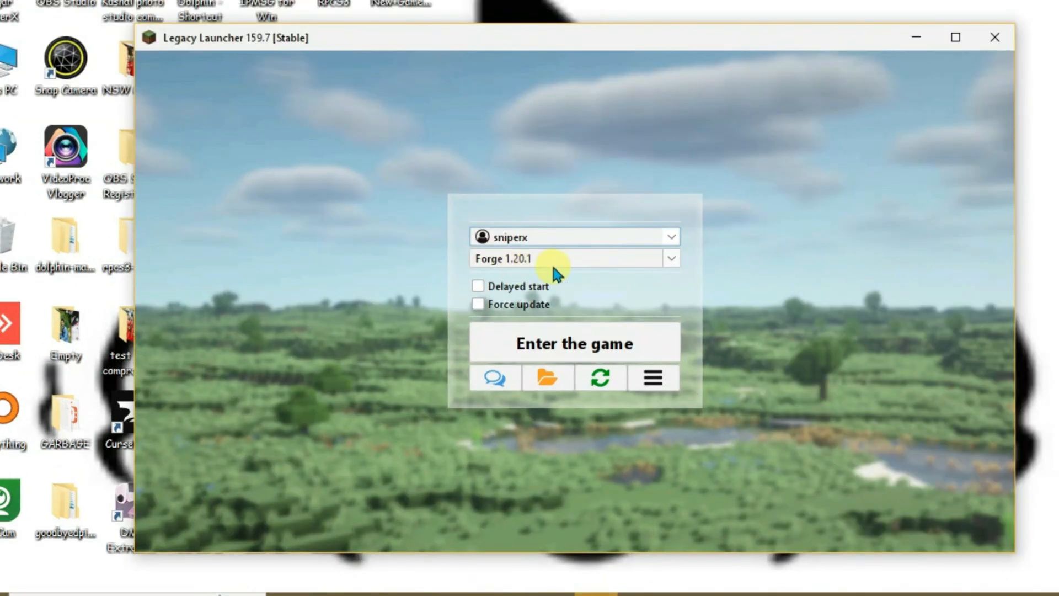
mouse_move(462, 215)
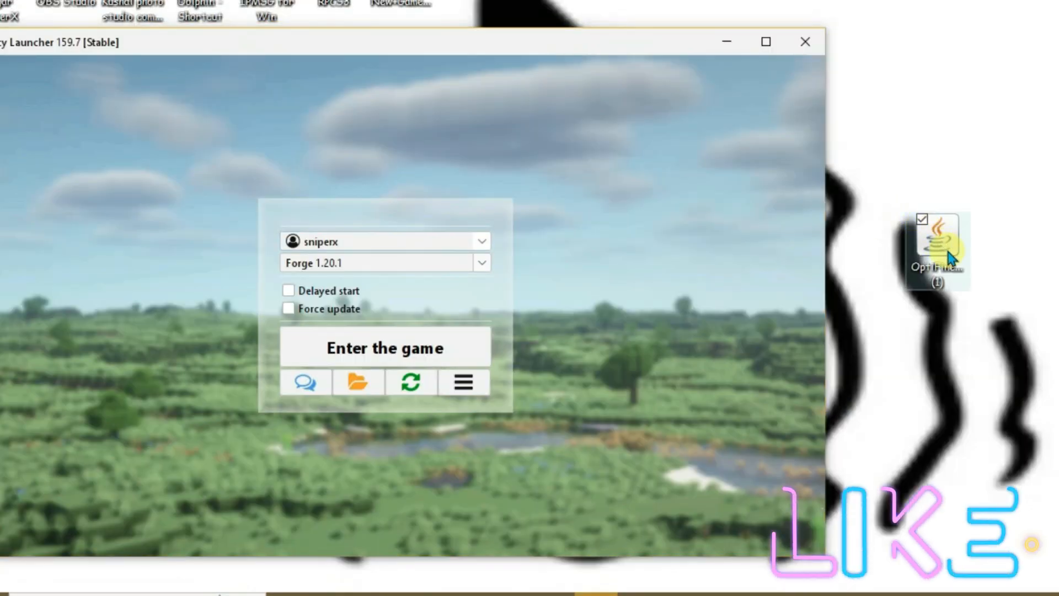
mouse_move(937, 283)
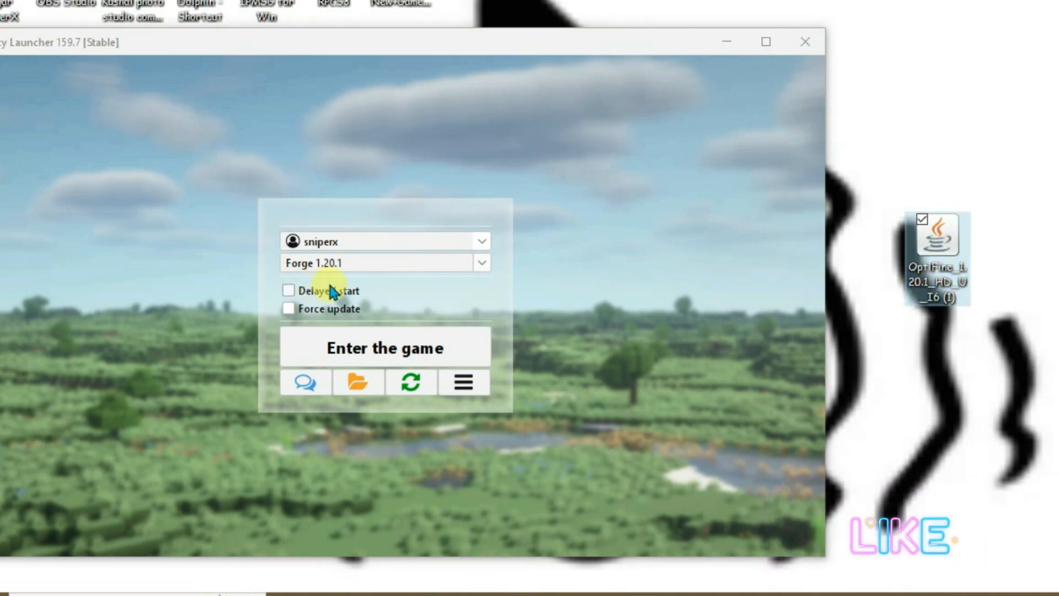
mouse_move(284, 263)
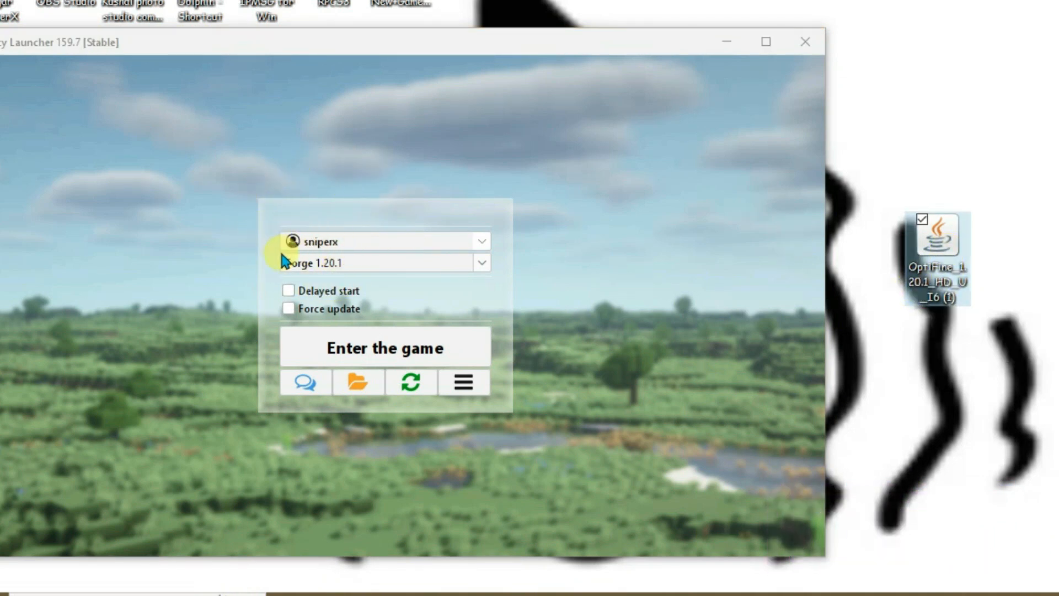
mouse_move(315, 251)
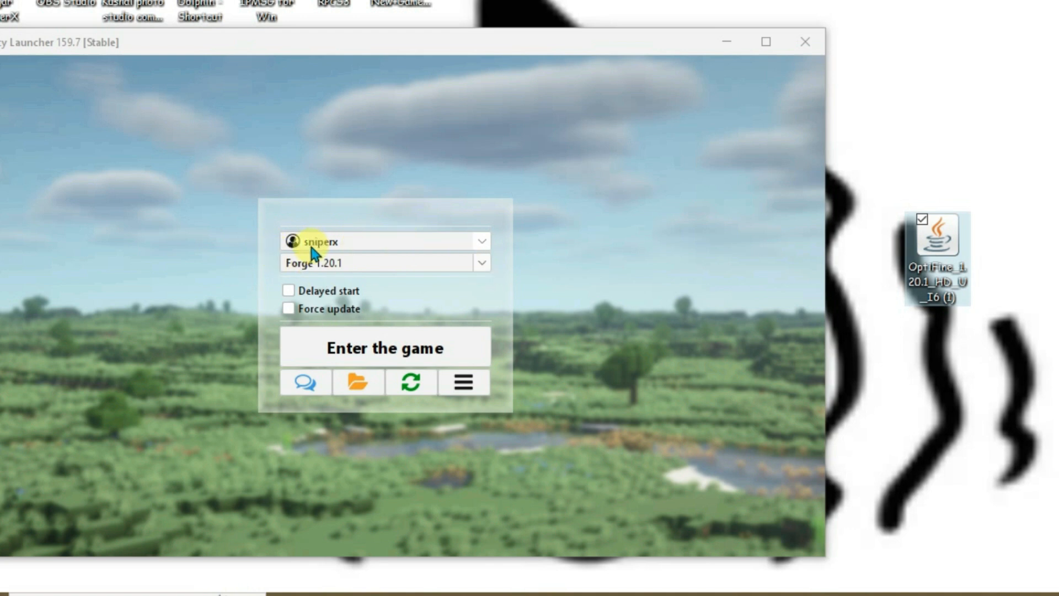
mouse_move(478, 259)
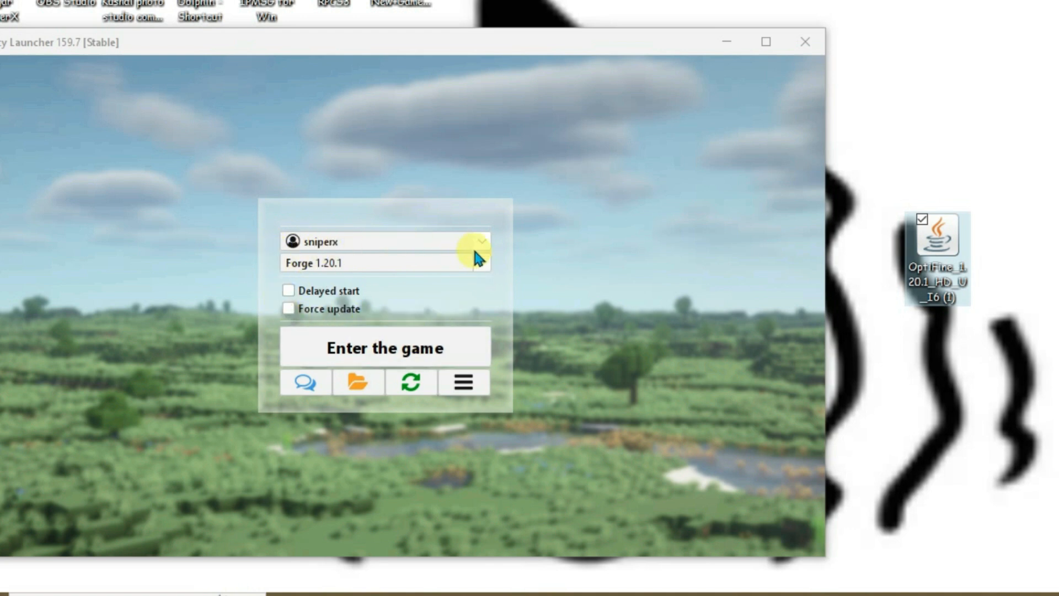
mouse_move(398, 290)
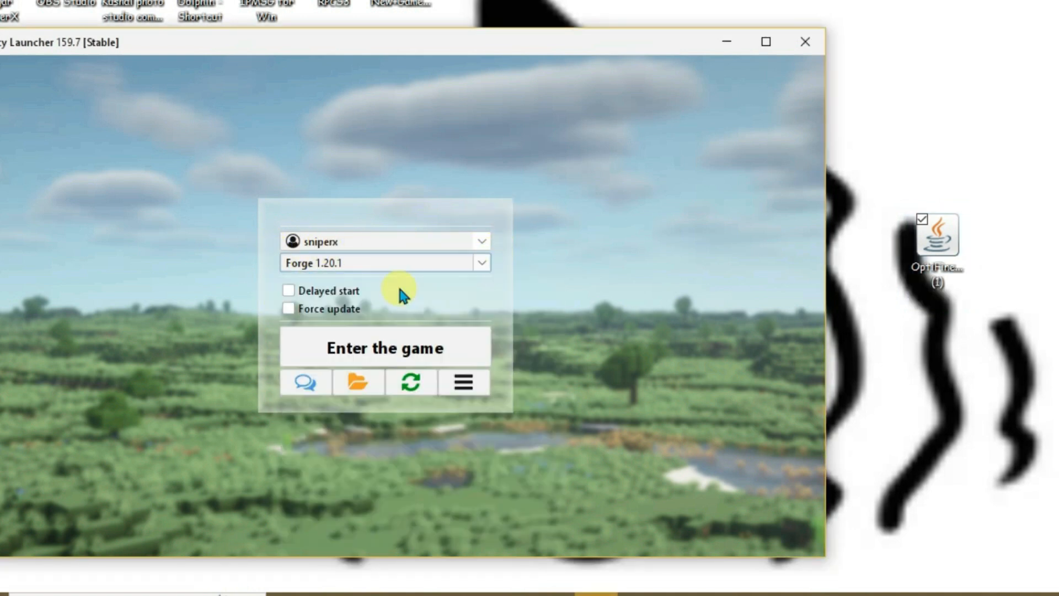
mouse_move(399, 350)
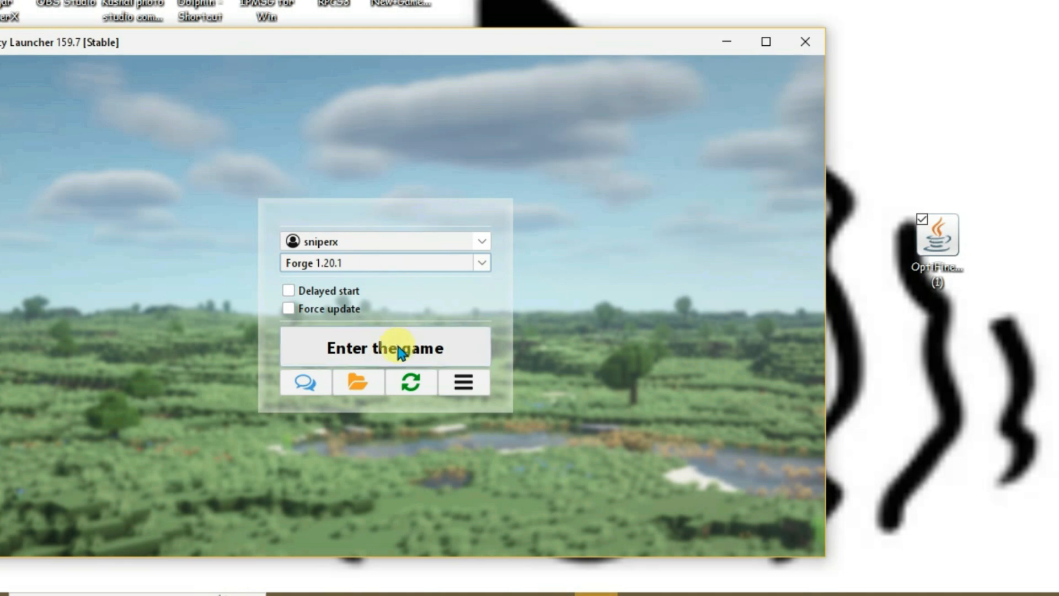
mouse_move(391, 351)
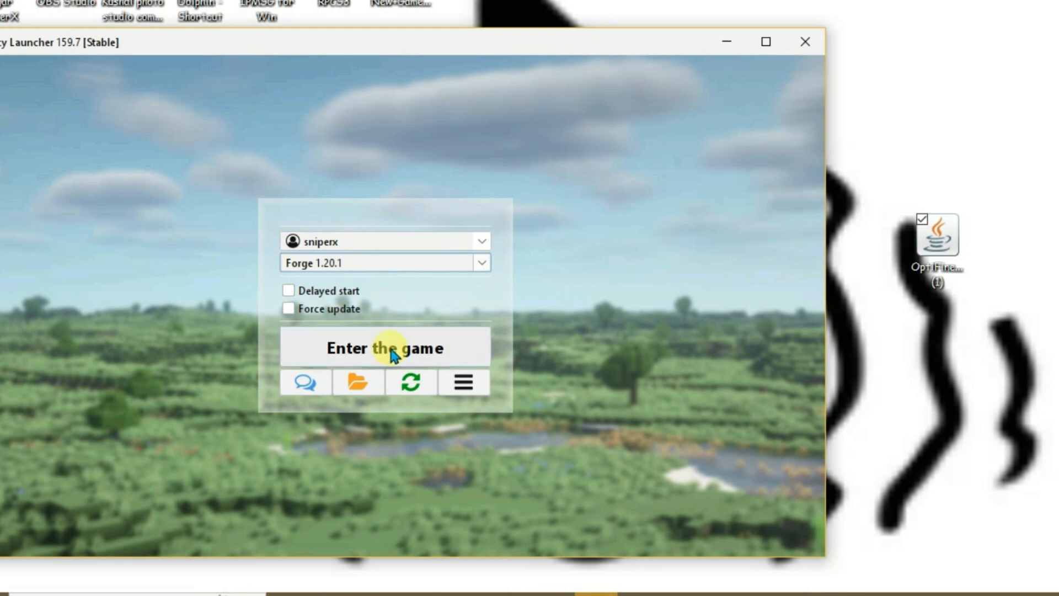
Step: Launch Forge 1.20.1, check the Mods list (only Minecraft and Forge), then relaunch the game
click(384, 347)
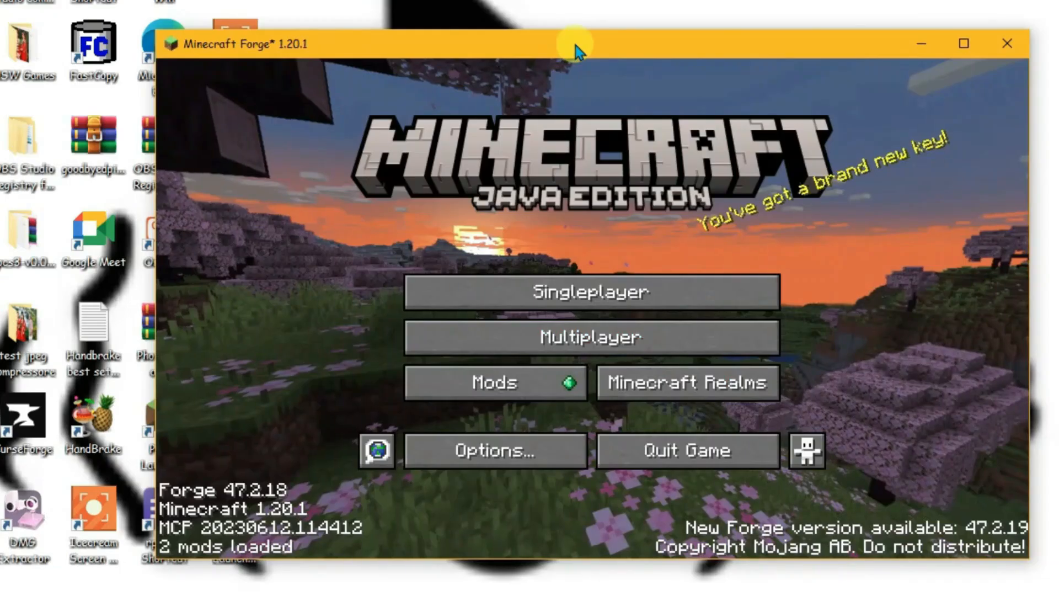
mouse_move(314, 57)
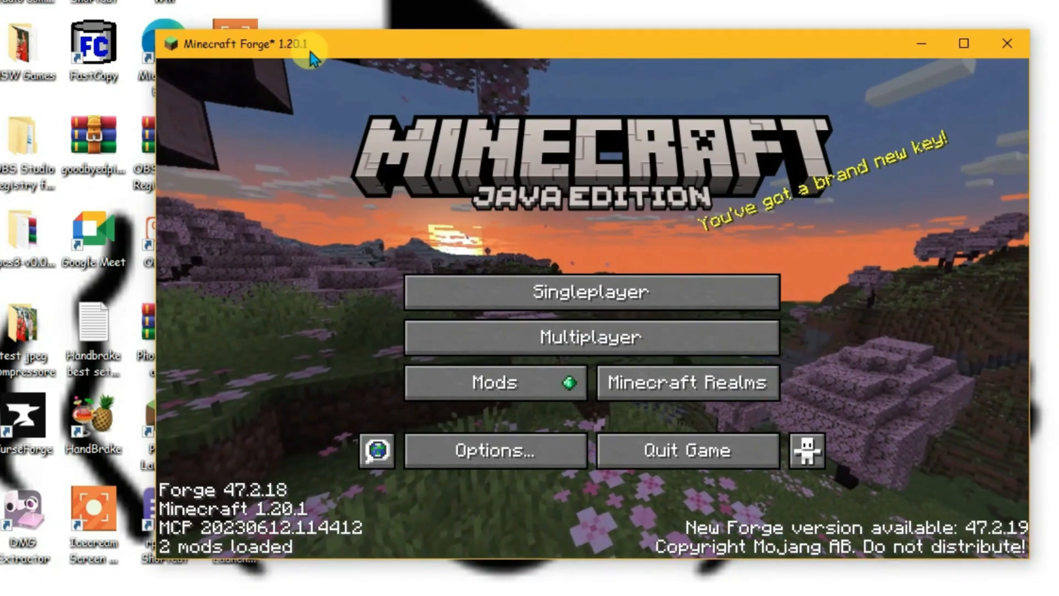
mouse_move(376, 450)
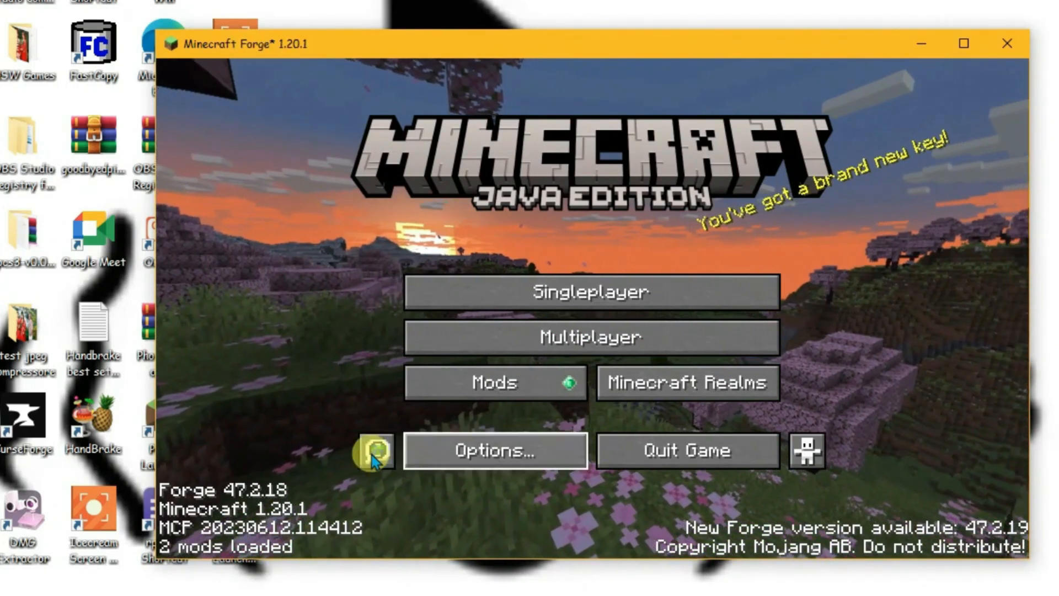
click(494, 381)
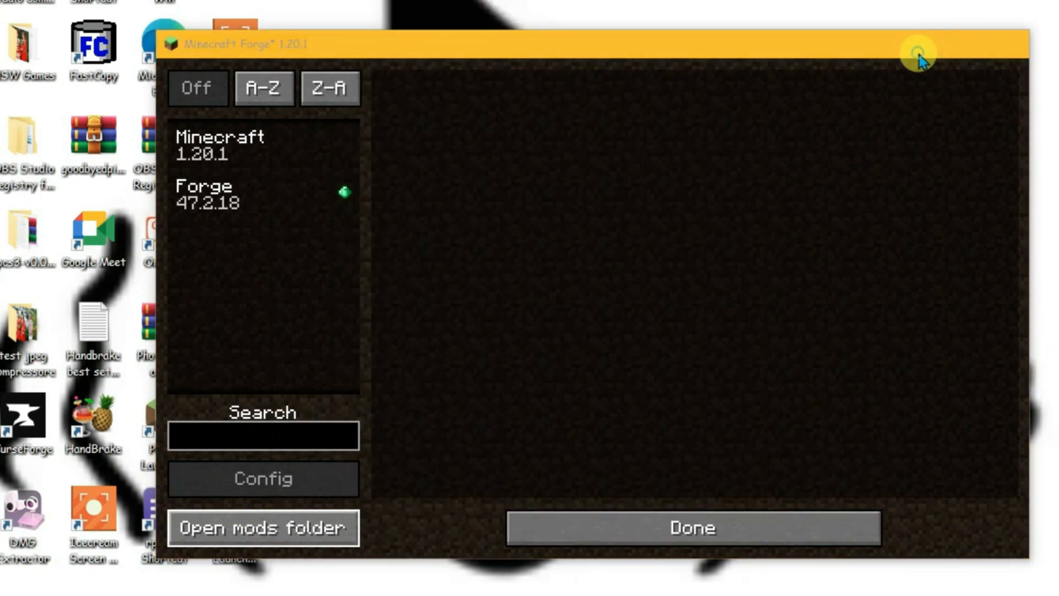
click(262, 528)
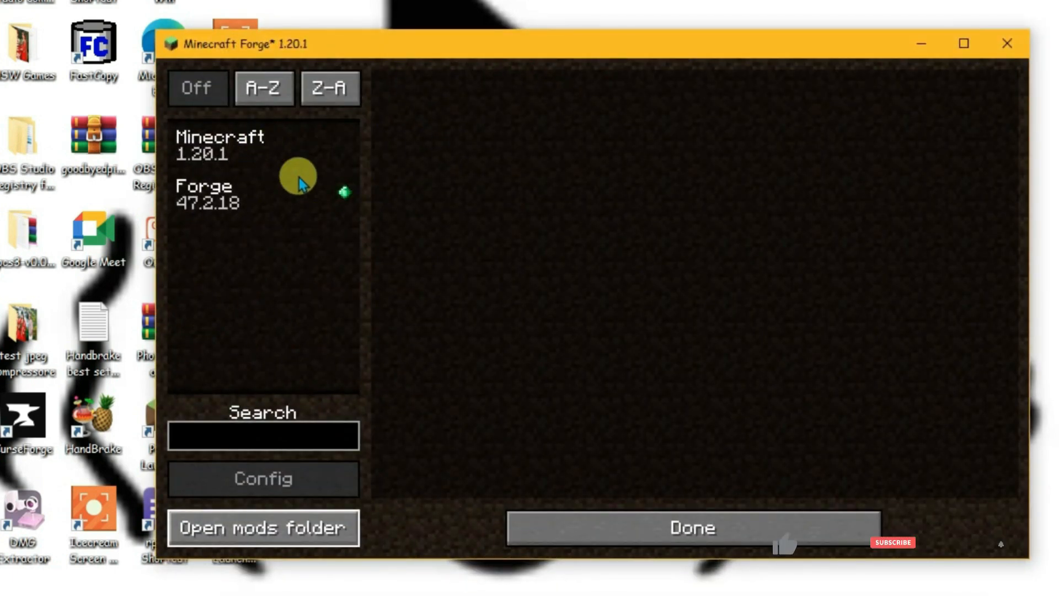
click(691, 527)
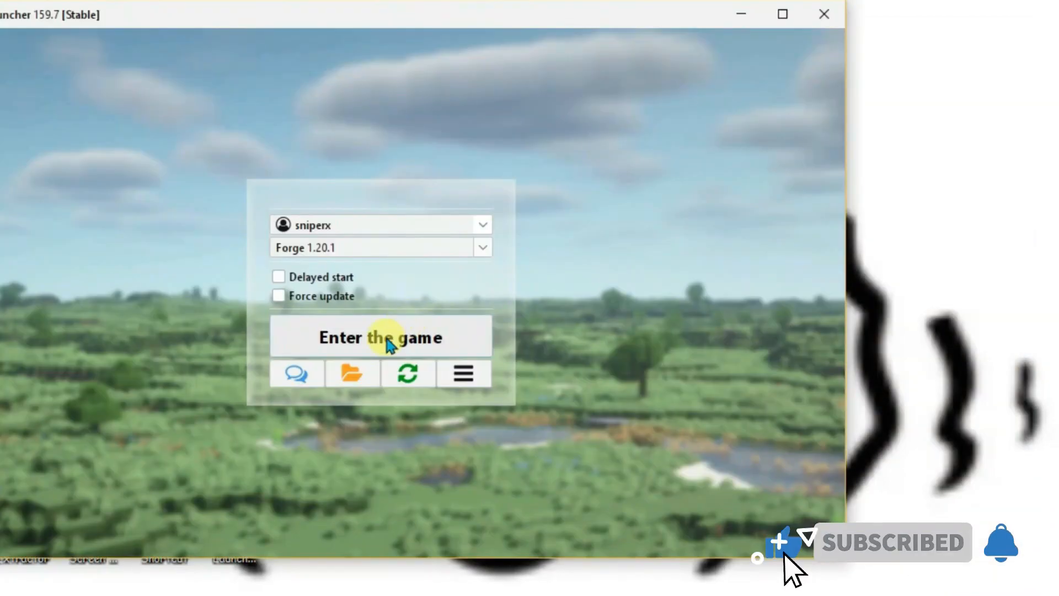
click(381, 336)
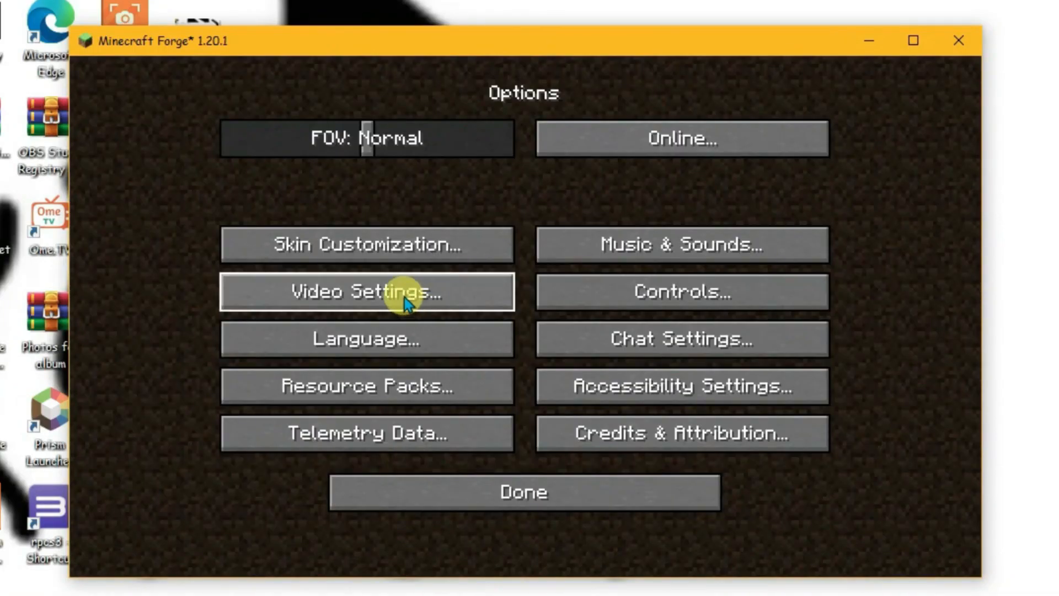
Step: Reach the OptiFine Shaders screen through Video Settings, showing shaders currently off
click(366, 291)
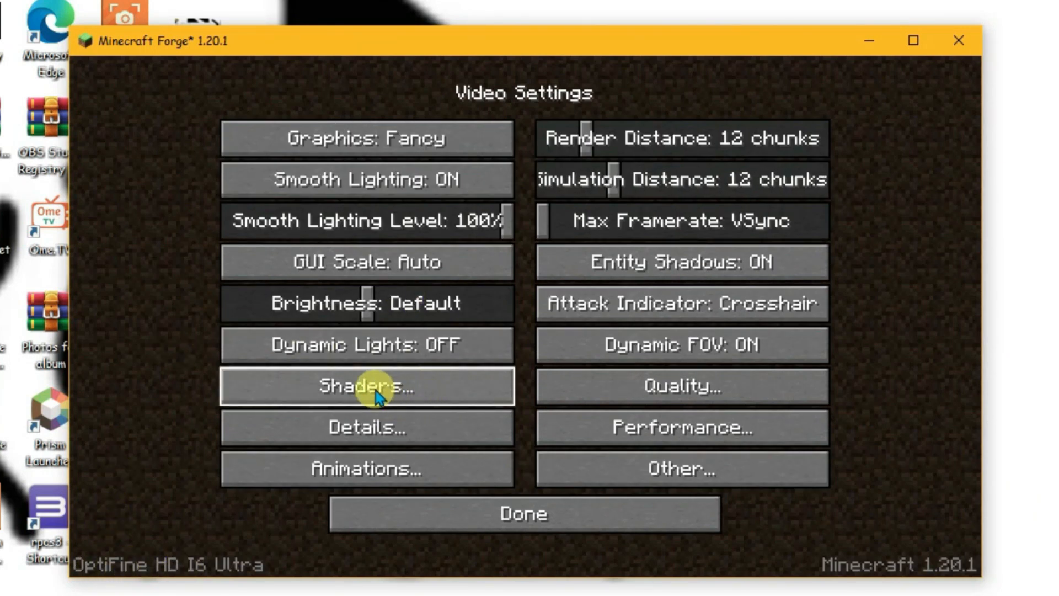
click(368, 386)
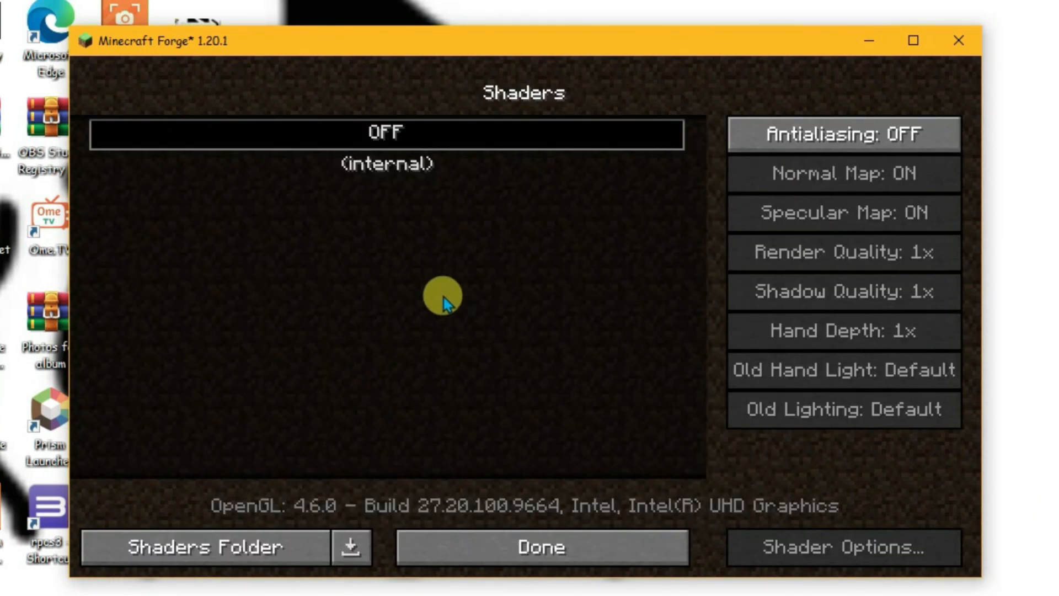